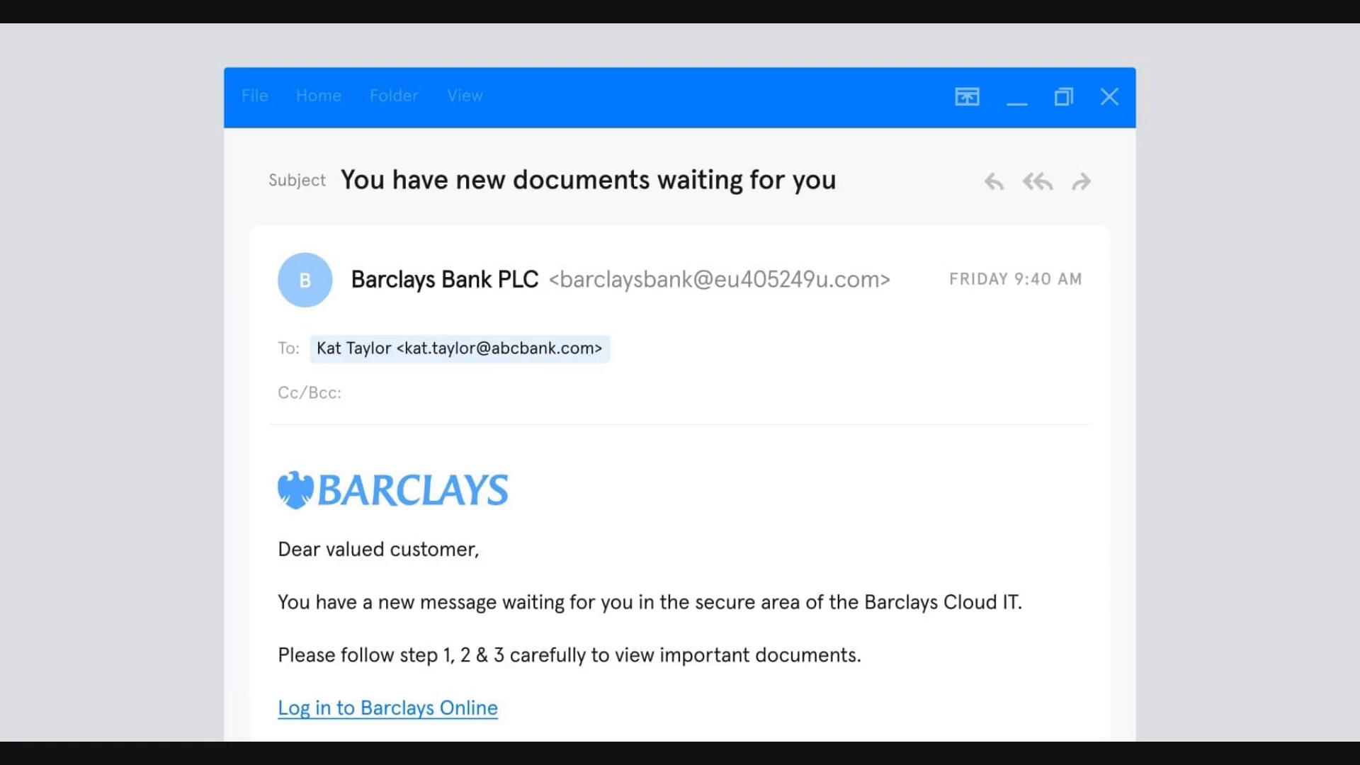
{"action": "left_click", "coordinate": [387, 707]}
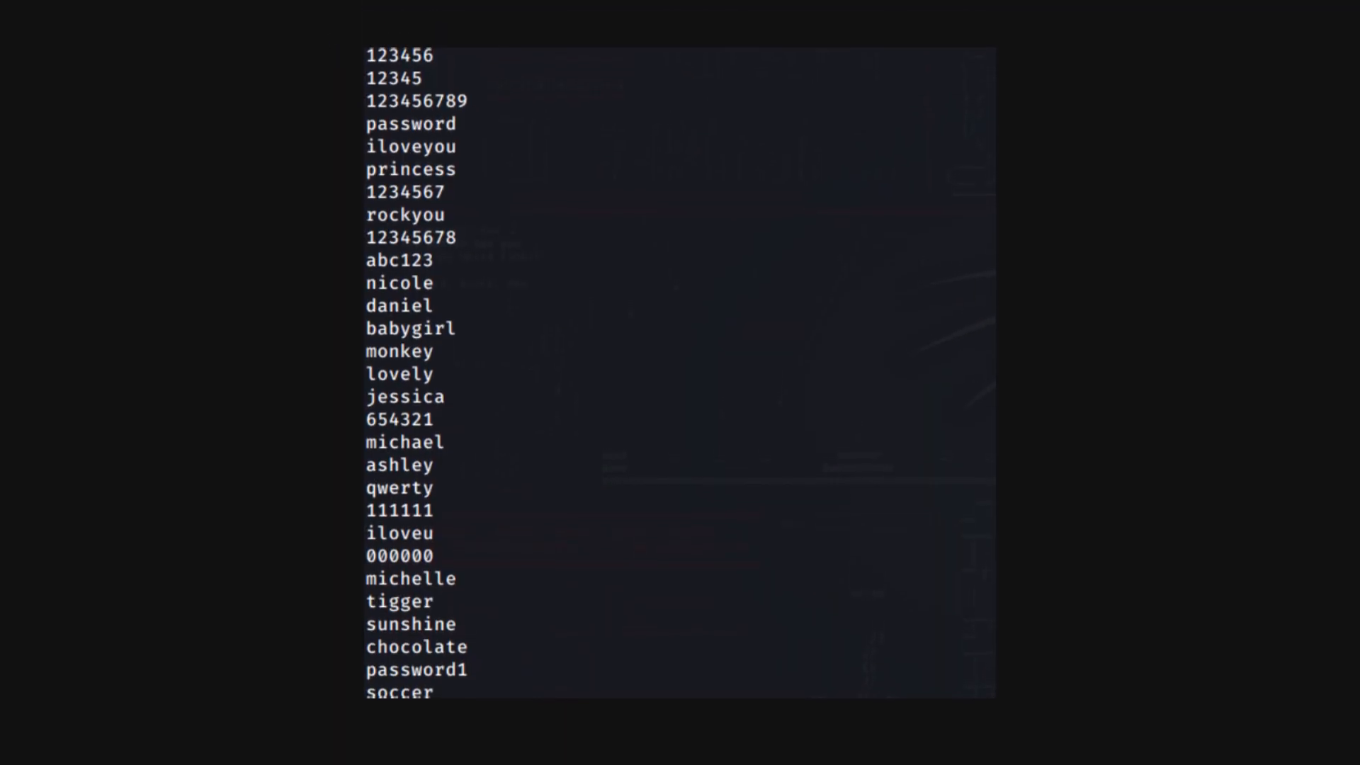
{"action": "scroll", "scroll_direction": "down", "scroll_amount": 3}
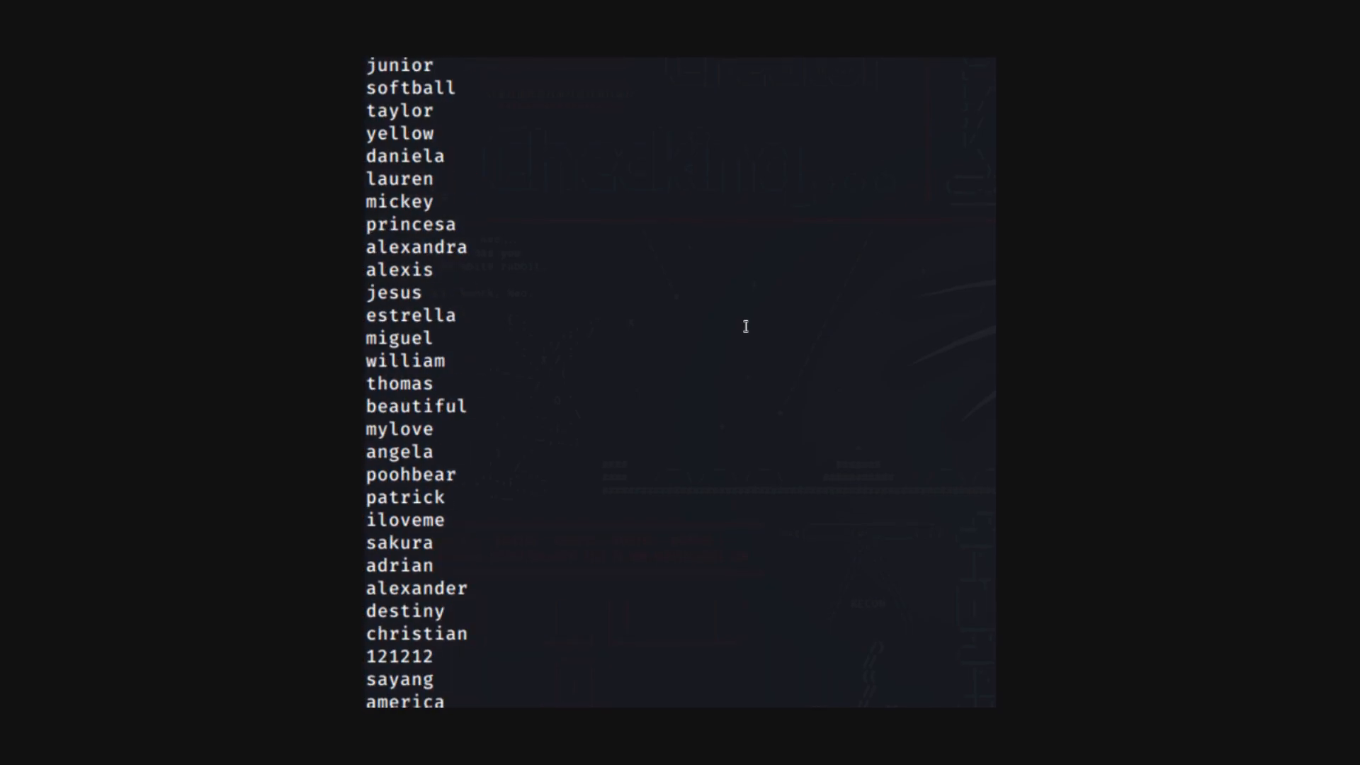
{"action": "scroll", "scroll_direction": "down", "scroll_amount": 3}
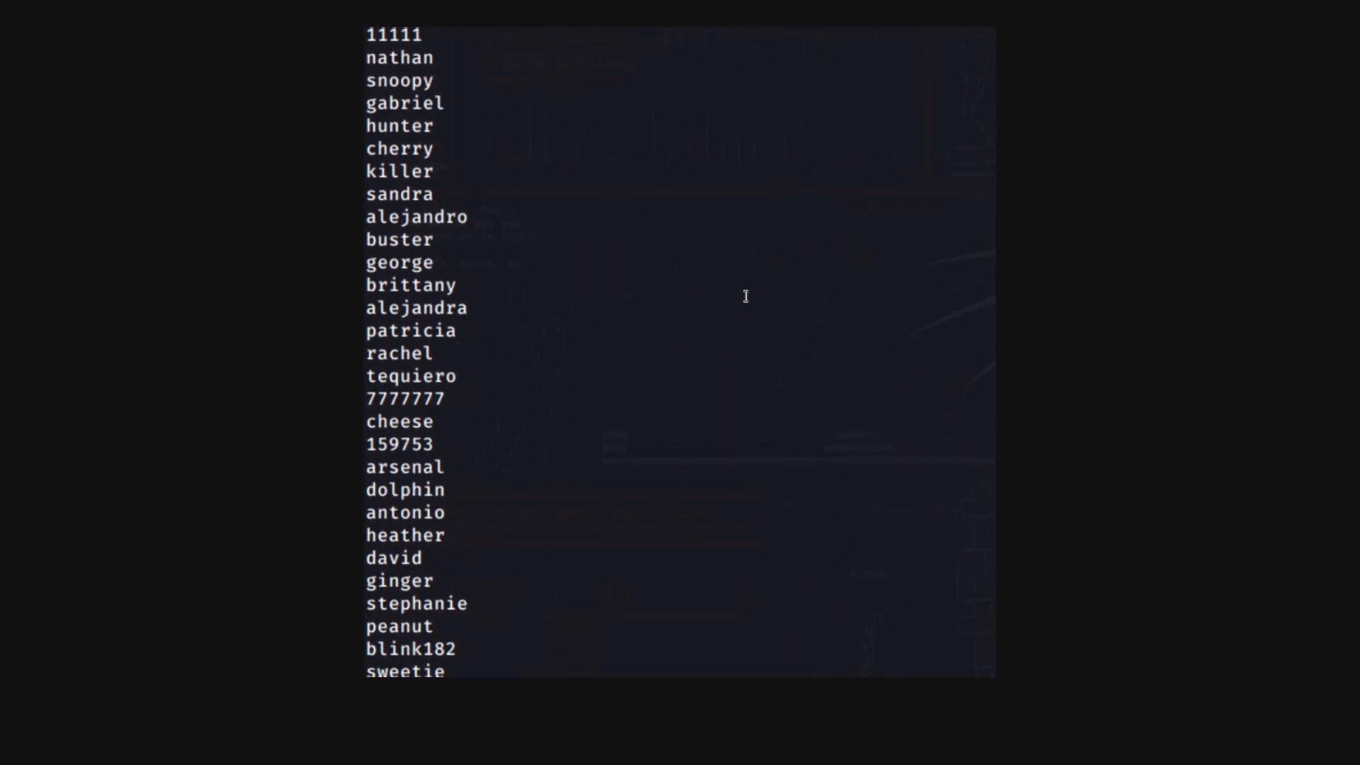
{"action": "scroll", "scroll_direction": "down", "scroll_amount": 3}
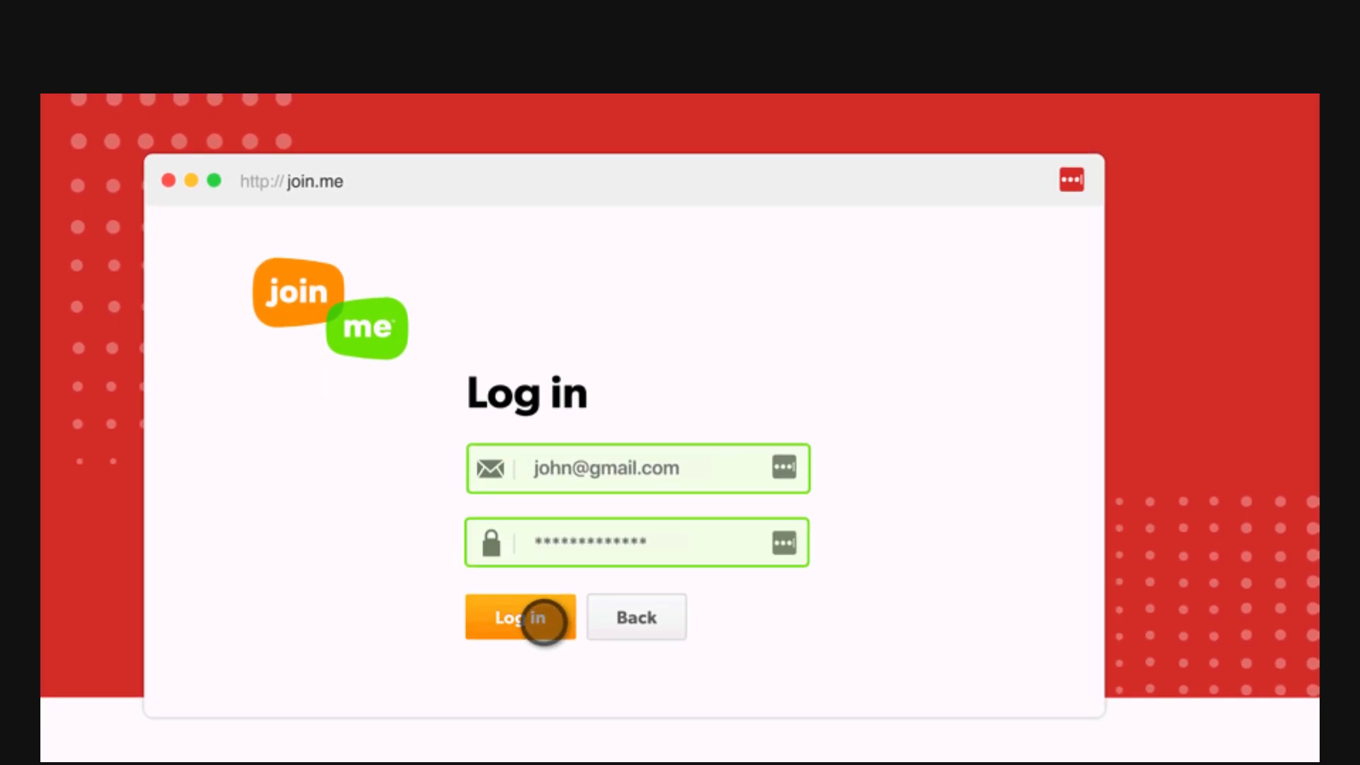
{"action": "left_click", "coordinate": [520, 616]}
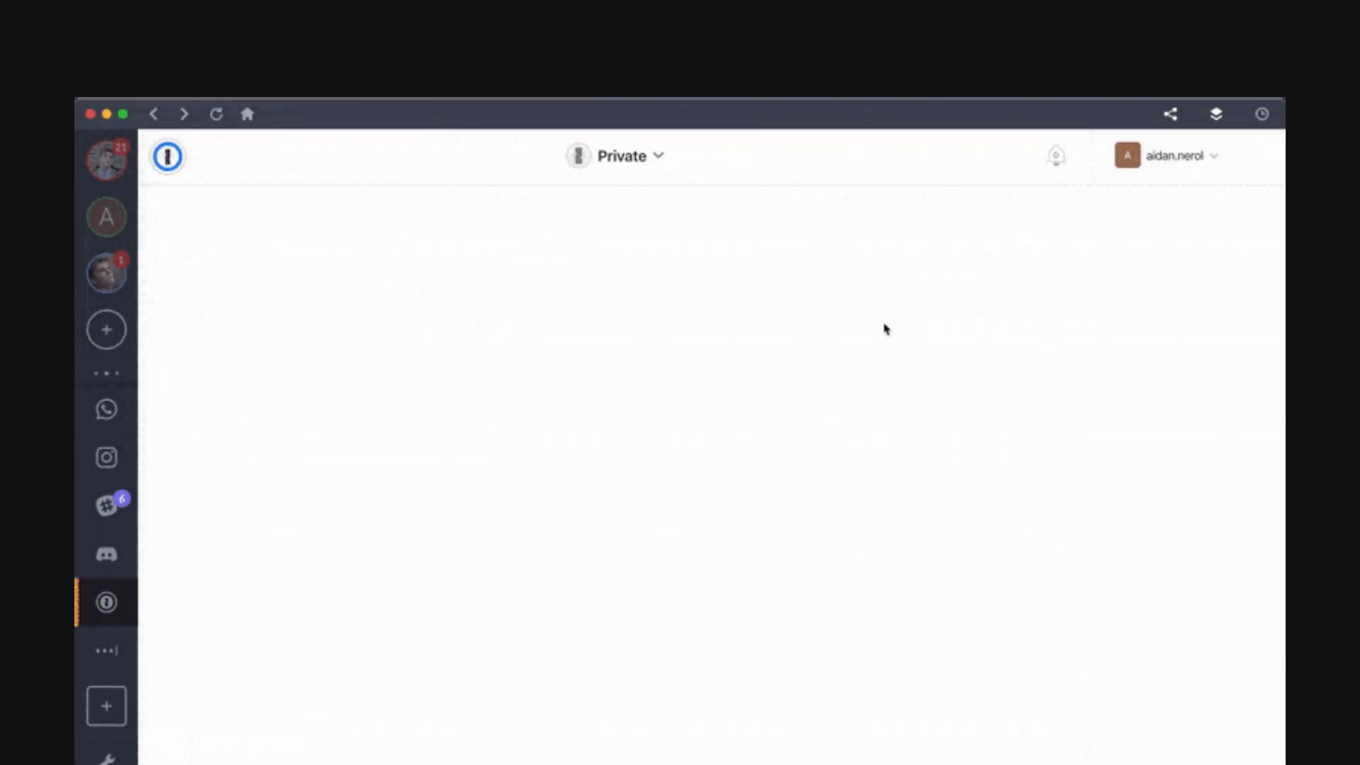